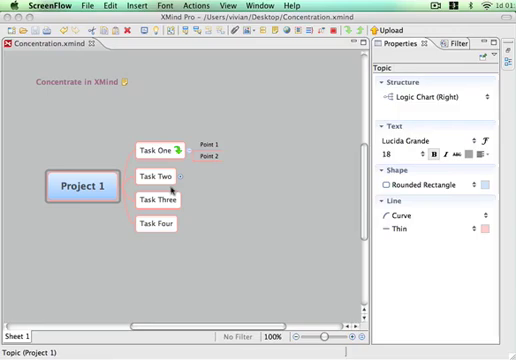
{"action": "mouse_move", "coordinate": [170, 192]}
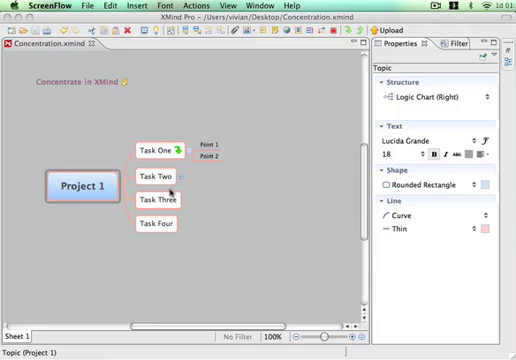
- Select the Task One topic on the Project 1 mind map
{"action": "left_click", "coordinate": [156, 152]}
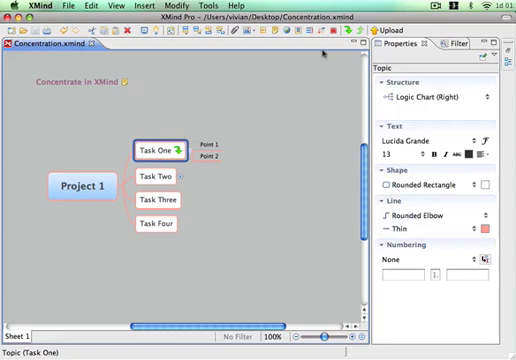
- Drill down into Task One so it opens as its own sub-map with Point One and Point Two
{"action": "double_click", "coordinate": [160, 152]}
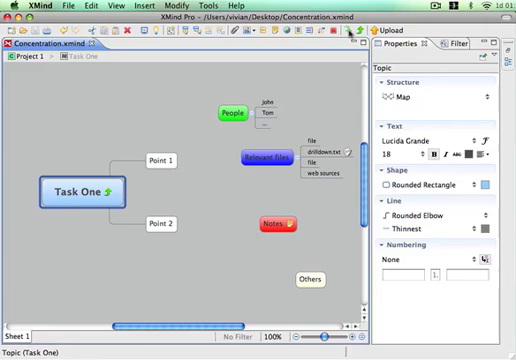
{"action": "mouse_move", "coordinate": [172, 324]}
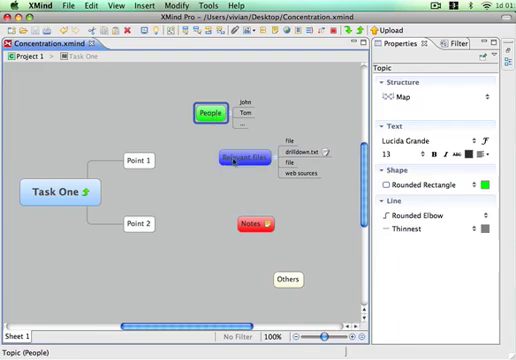
{"action": "left_click", "coordinate": [244, 156]}
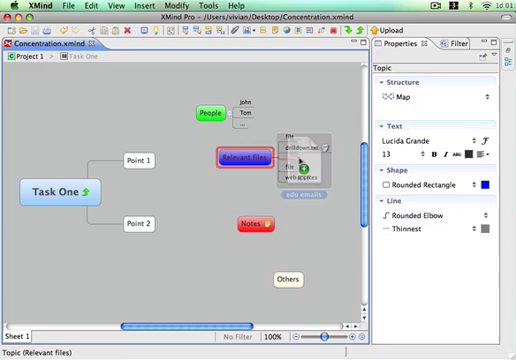
{"action": "left_click", "coordinate": [312, 158]}
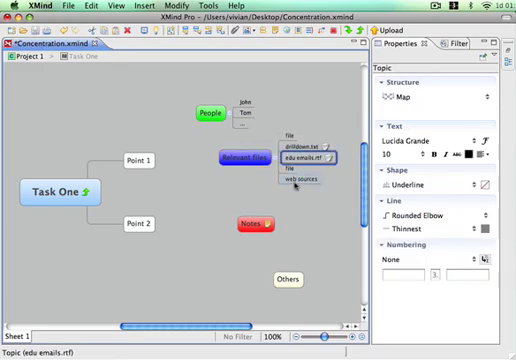
{"action": "left_click", "coordinate": [302, 184]}
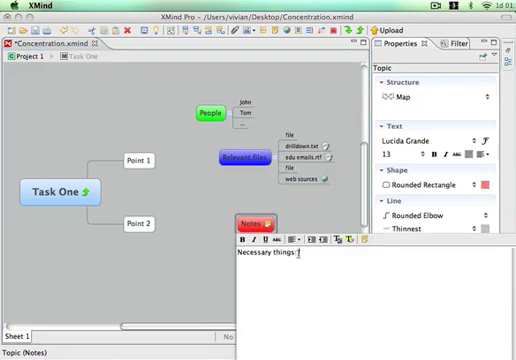
- Add a numbered '1.' entry under 'Necessary things' in the red topic's note
{"action": "type", "text": "1."}
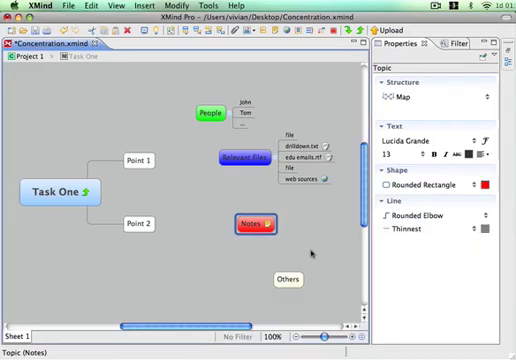
- Clear the topic selection on the Task One sub-map canvas
{"action": "left_click", "coordinate": [292, 278]}
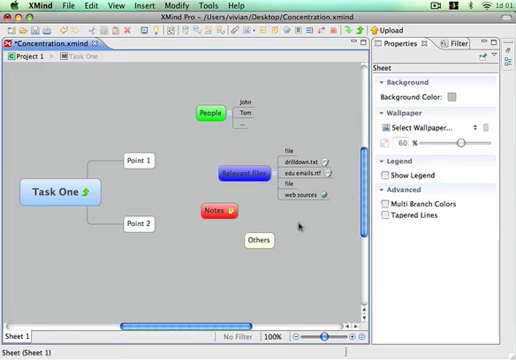
{"action": "mouse_move", "coordinate": [192, 96]}
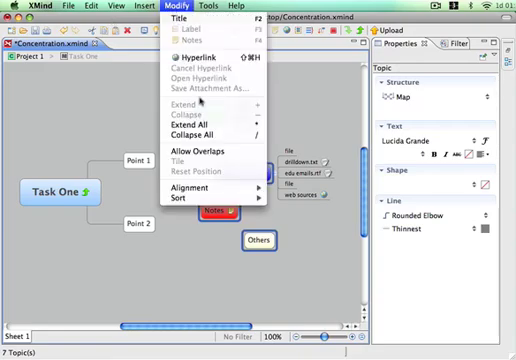
{"action": "mouse_move", "coordinate": [204, 188]}
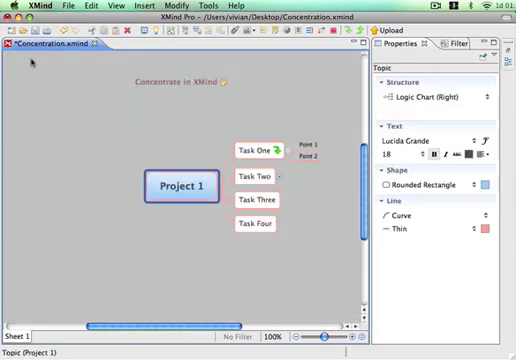
{"action": "mouse_move", "coordinate": [174, 102]}
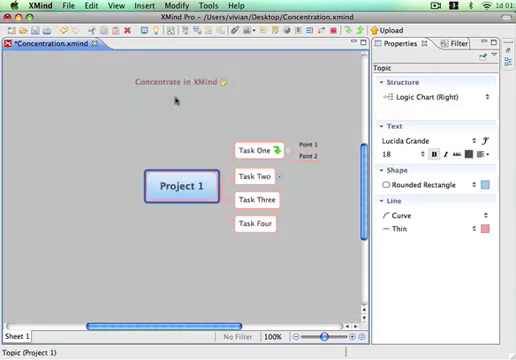